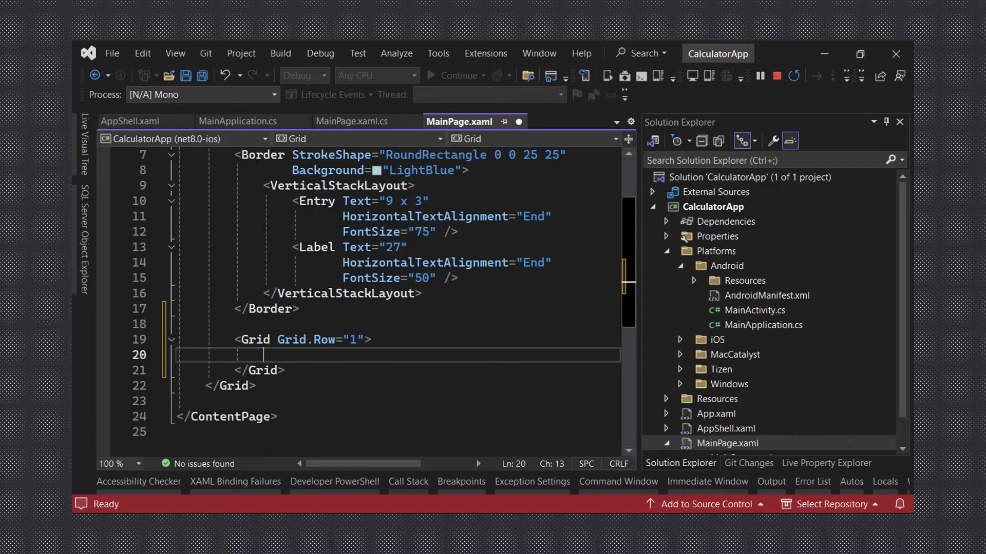
# Define the inner grid with RowDefinitions "*,*,*,*,*" and ColumnDefinitions "*,*,*,*"
pyautogui.write('RowDefinitions="*,*,*,*,*">')
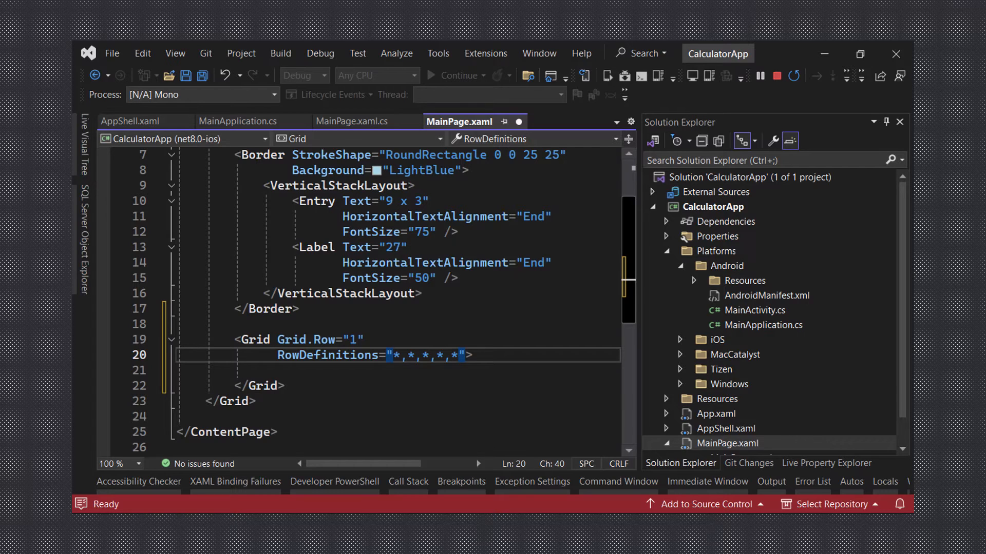
pyautogui.write('ColumnDefinitions="*,*,*,*">')
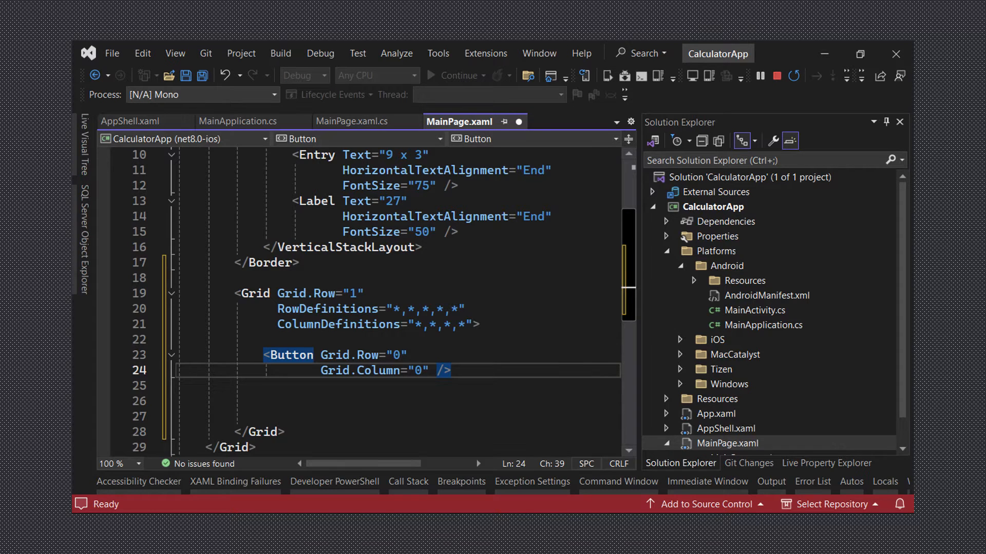
# Set the row 0, column 0 button's WidthRequest to 80
pyautogui.write('WidthRequest="80"')
pyautogui.write('FontSize="32')
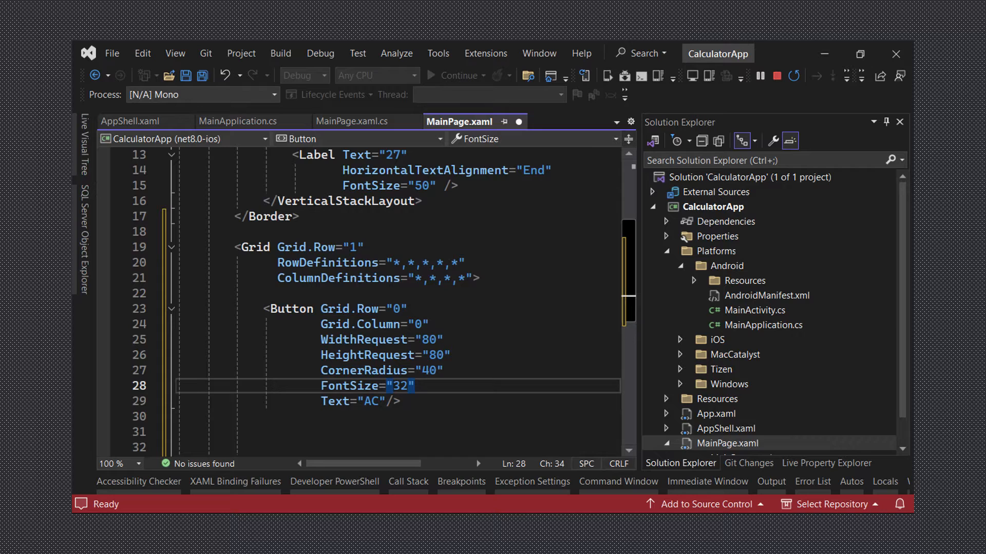
# Add height 80, corner radius 40, font size 32, bold text and 'AC' label to the button
pyautogui.write('FontAttributes="Bold"')
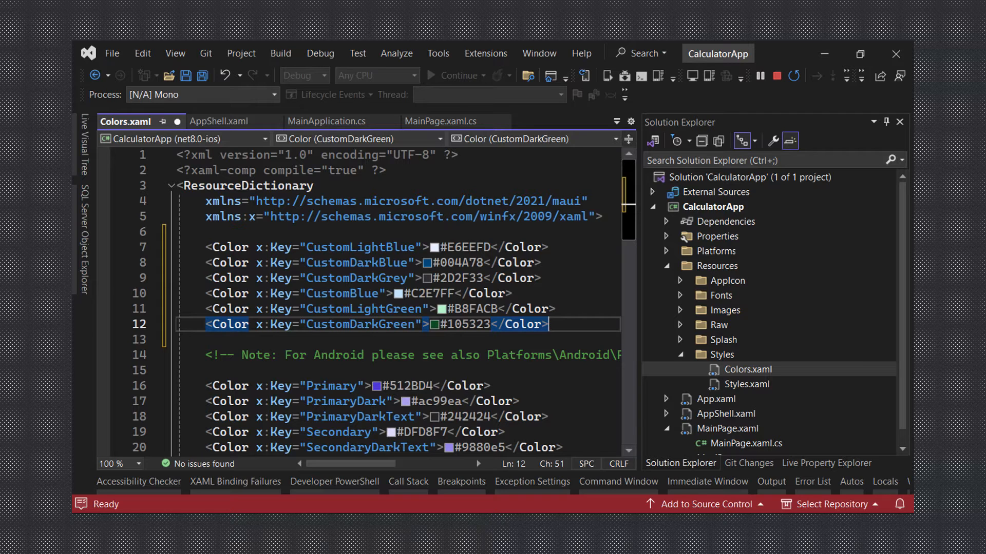
# In MainPage.xaml, give the AC button CustomLightGreen background and TextColor Black
pyautogui.click(447, 121)
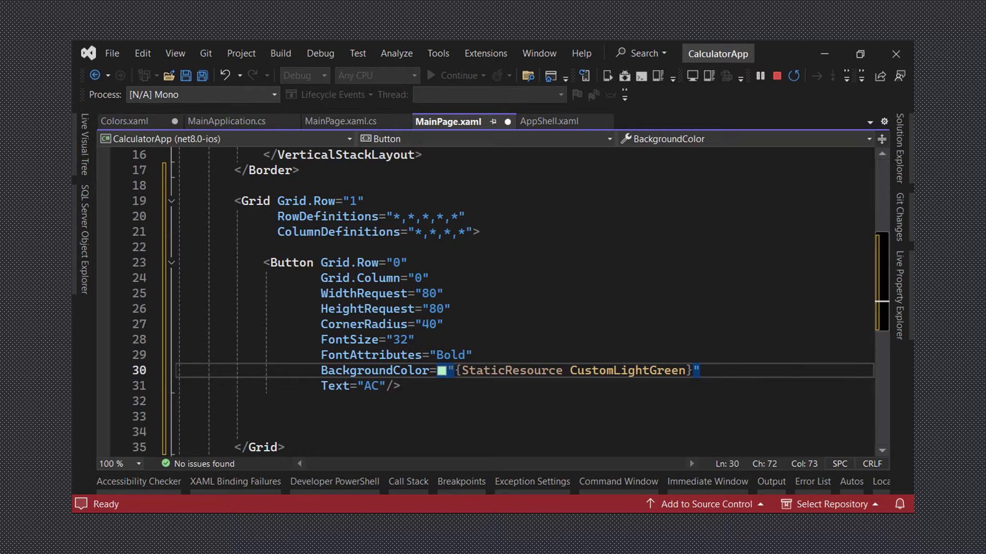
pyautogui.write('TextColor="Black"')
pyautogui.write('TargetType="Button">')
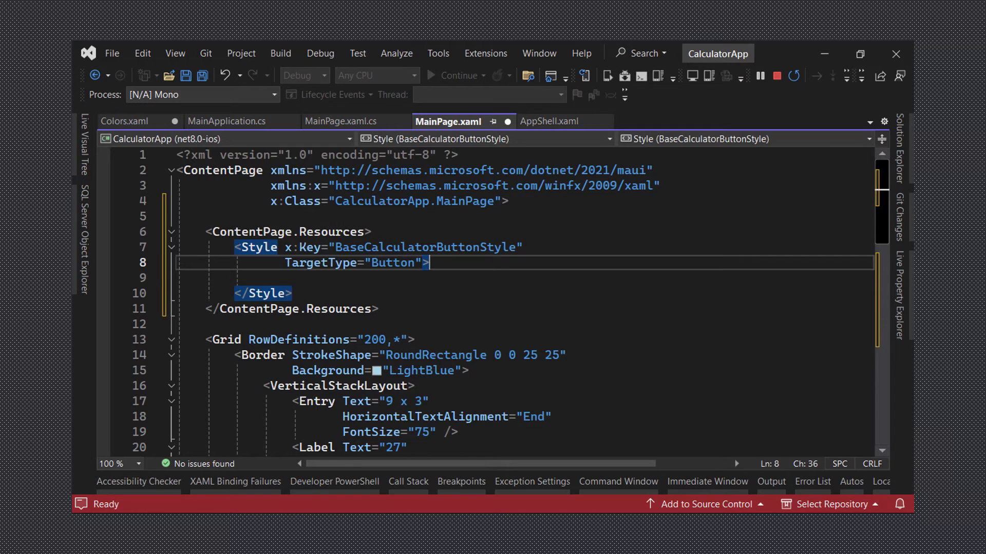
# Add a WidthRequest 80 setter to BaseCalculatorButtonStyle in ContentPage.Resources
pyautogui.write('<Setter Property="WidthRequest" Value="80" />')
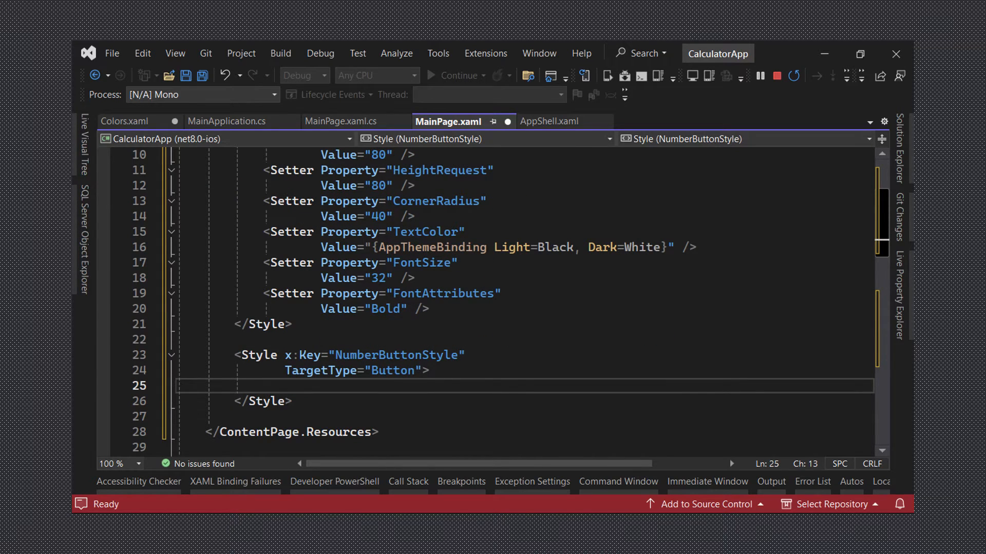
# Add base style setters and a NumberButtonStyle BasedOn BaseCalculatorButtonStyle
pyautogui.write('BasedOn="{StaticResource BaseCalculatorButtonStyle}"')
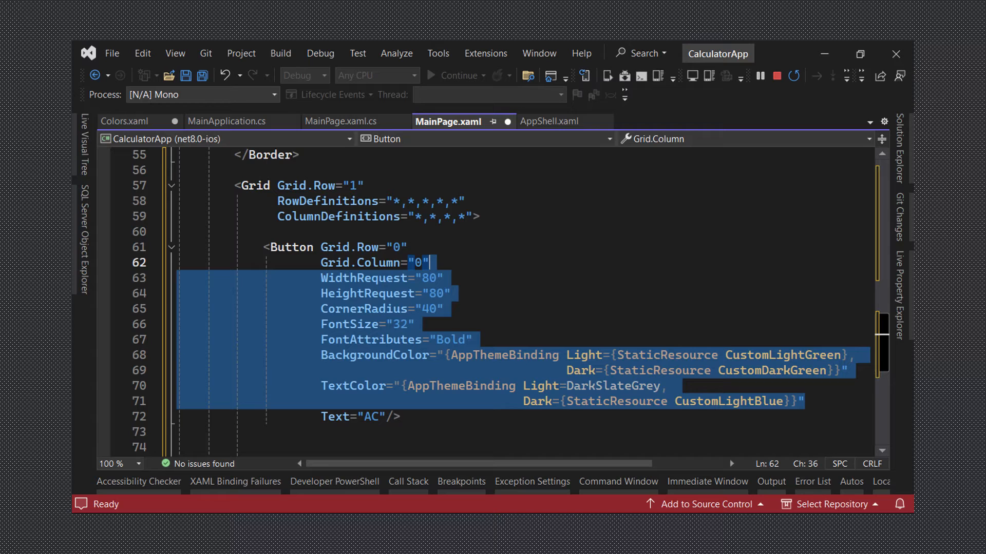
# Set the AC button's Style to {StaticResource OperatorButtonStyle}, removing inline properties
pyautogui.write('Style="{StaticResource OperatorButtonStyle}"')
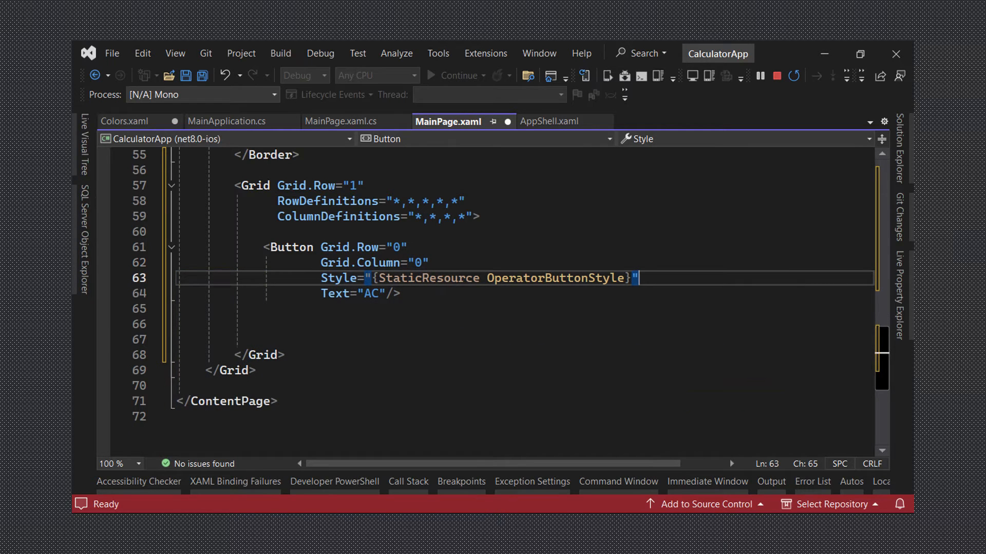